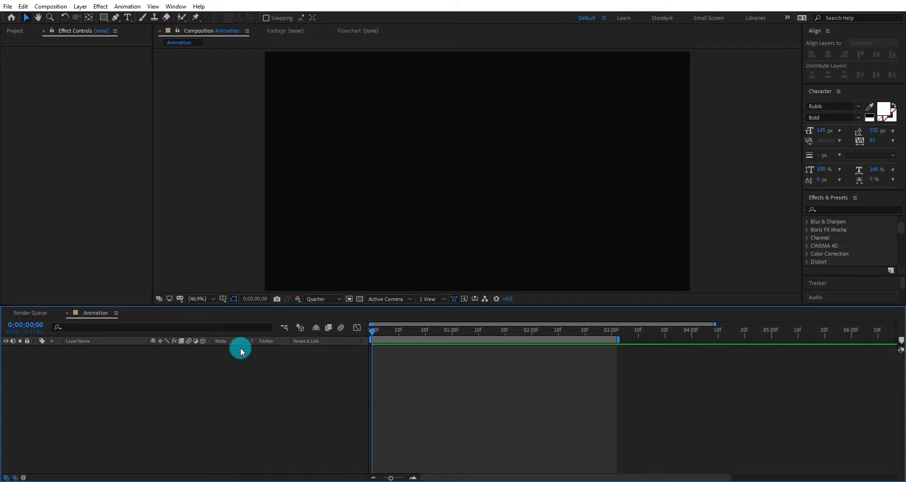
- Adjust the Animation composition's settings and confirm them
{"action": "right_click", "coordinate": [241, 349]}
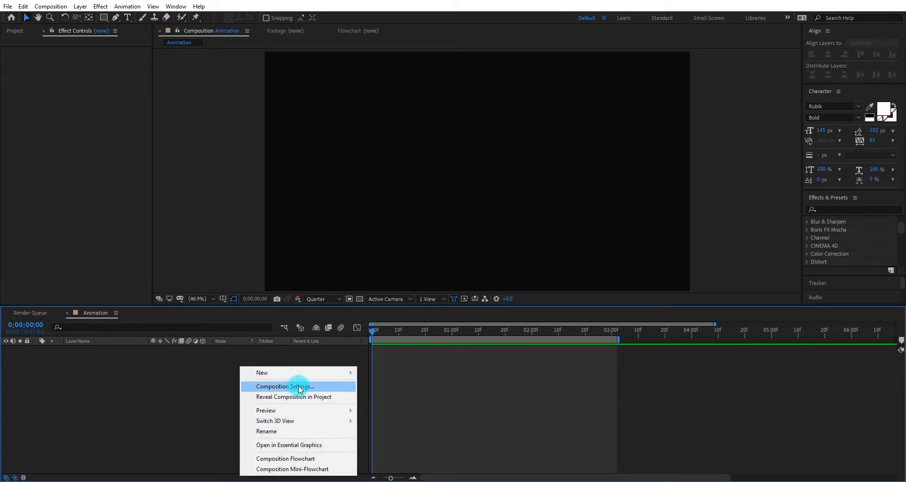
{"action": "left_click", "coordinate": [284, 386]}
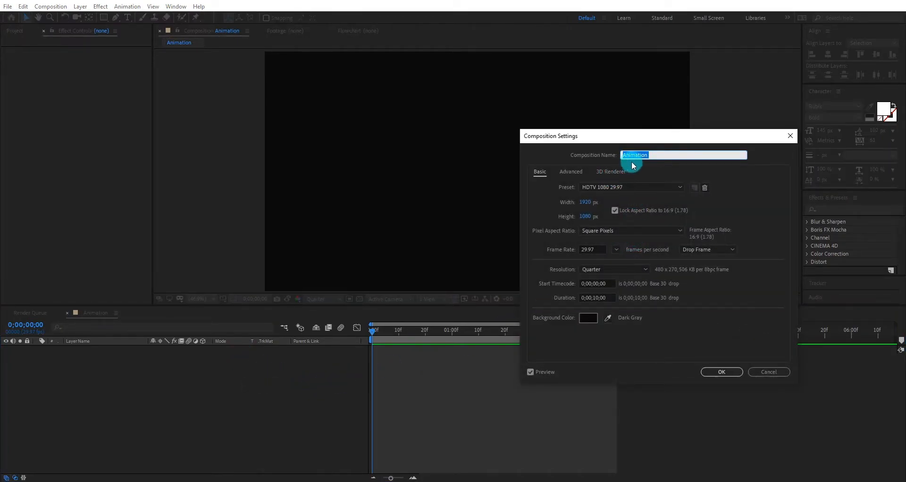
{"action": "mouse_move", "coordinate": [758, 324]}
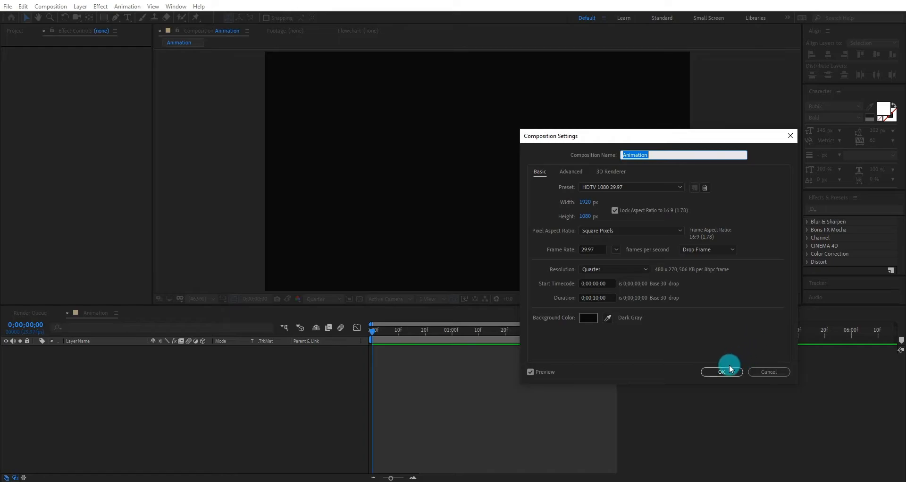
{"action": "left_click", "coordinate": [720, 371]}
{"action": "type", "text": "BOUNC"}
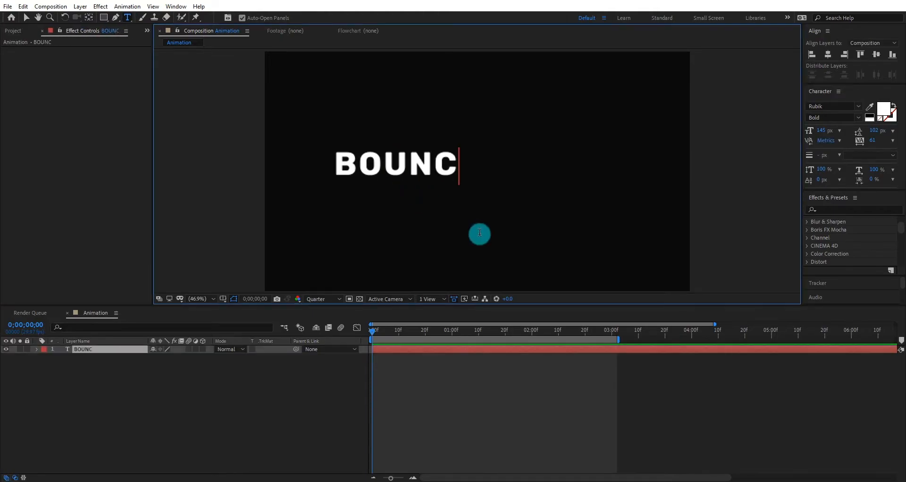
- Complete the text layer to read BOUNCE and finish editing it
{"action": "type", "text": "E"}
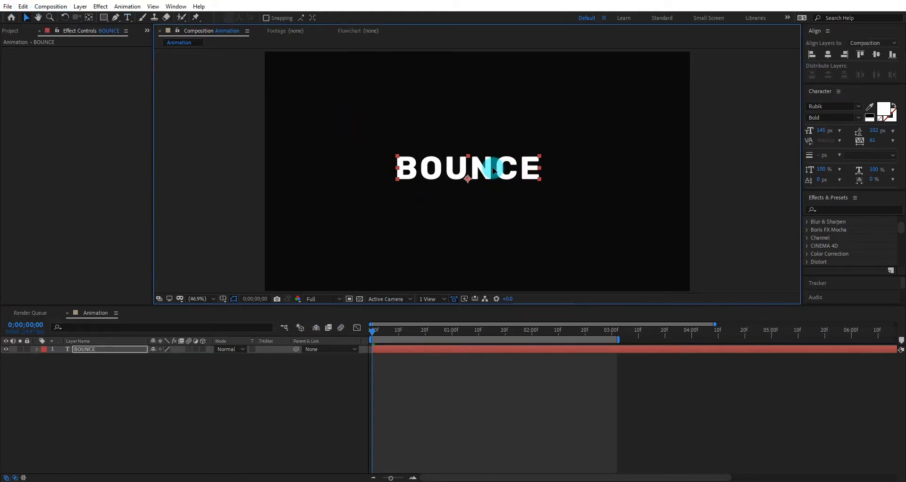
{"action": "left_click", "coordinate": [828, 53]}
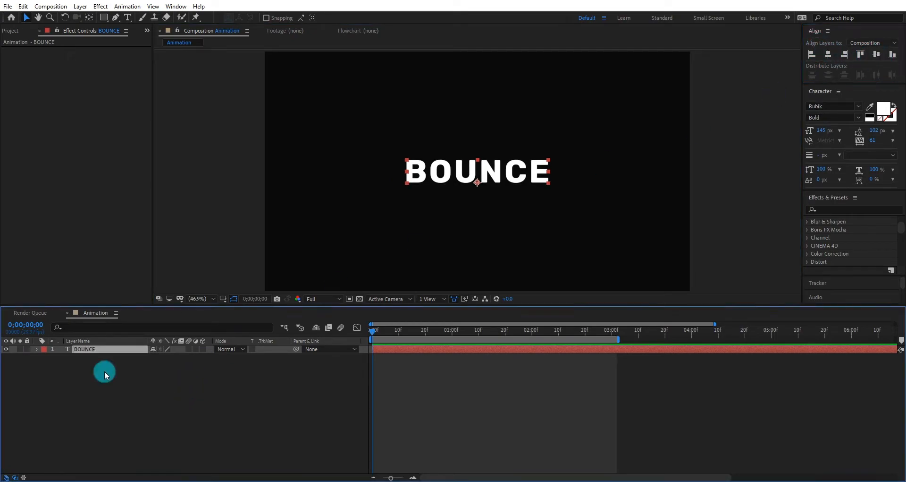
- Apply a Transform effect to BOUNCE giving it a slight skew and tilt
{"action": "left_click", "coordinate": [838, 210]}
{"action": "type", "text": "trans"}
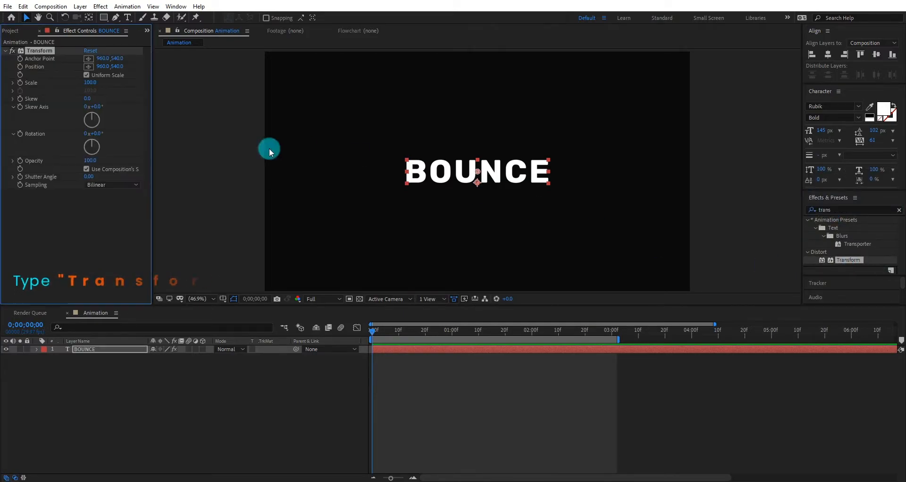
{"action": "mouse_move", "coordinate": [89, 97]}
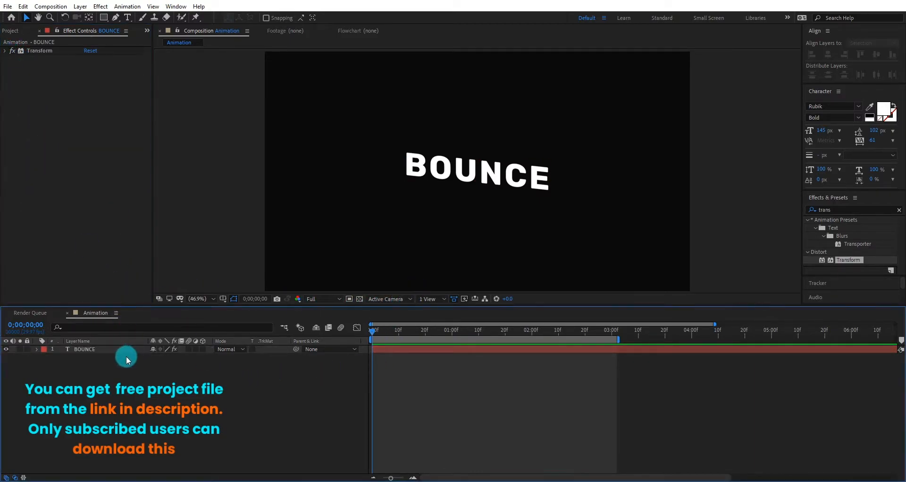
{"action": "left_click", "coordinate": [45, 349]}
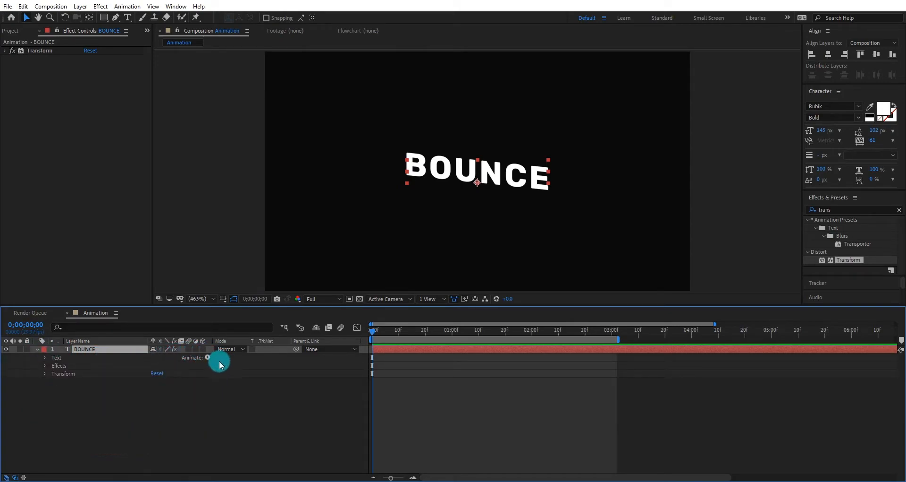
- Add a Position animator with a Wiggly selector to the BOUNCE text
{"action": "left_click", "coordinate": [208, 357]}
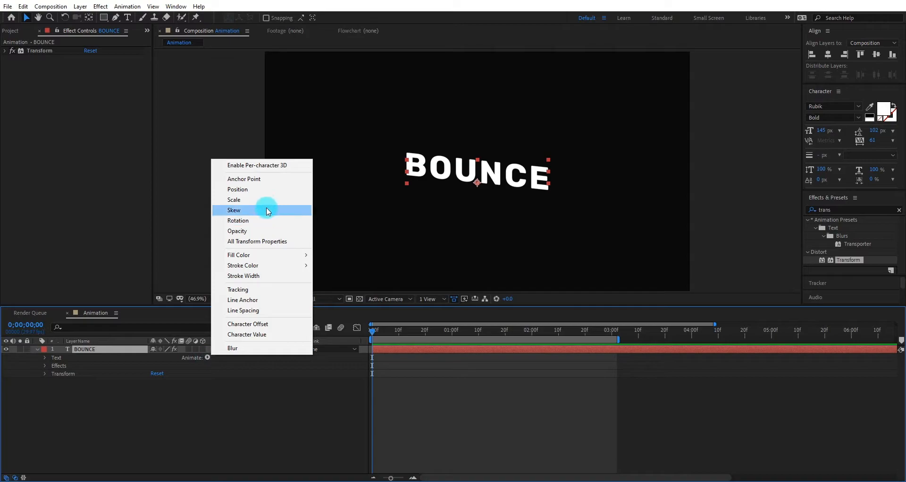
{"action": "left_click", "coordinate": [237, 189]}
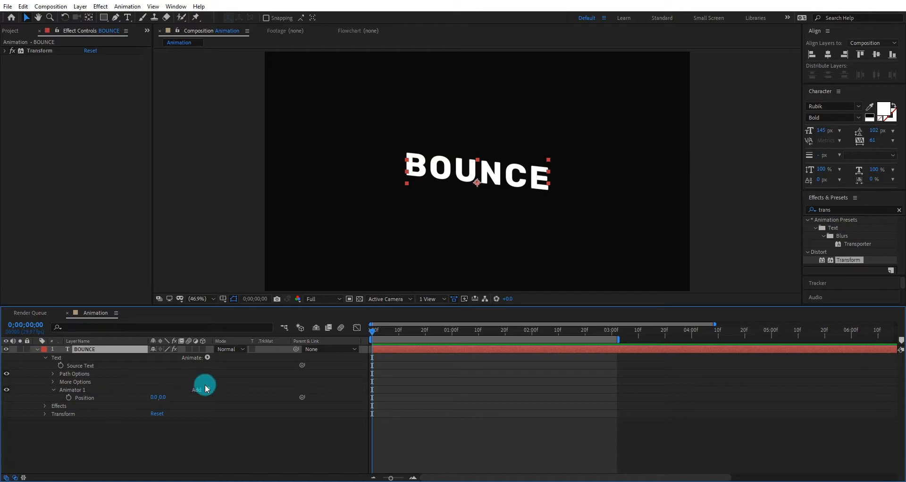
{"action": "left_click", "coordinate": [197, 389]}
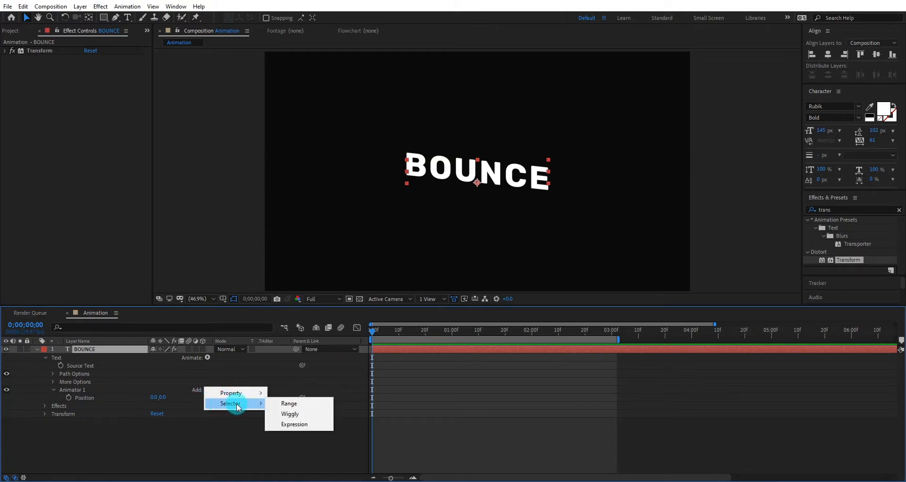
{"action": "left_click", "coordinate": [290, 414]}
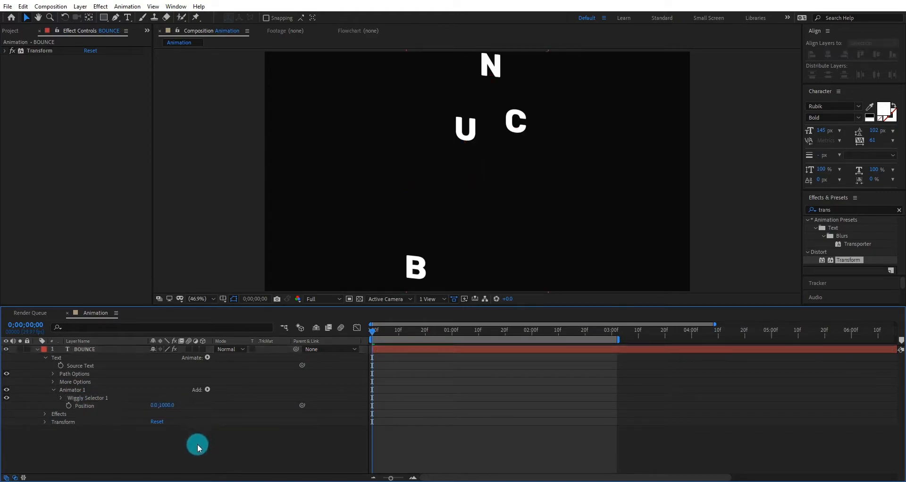
- Reveal the Wiggly selector settings so the letters scatter up and down
{"action": "left_click", "coordinate": [61, 398]}
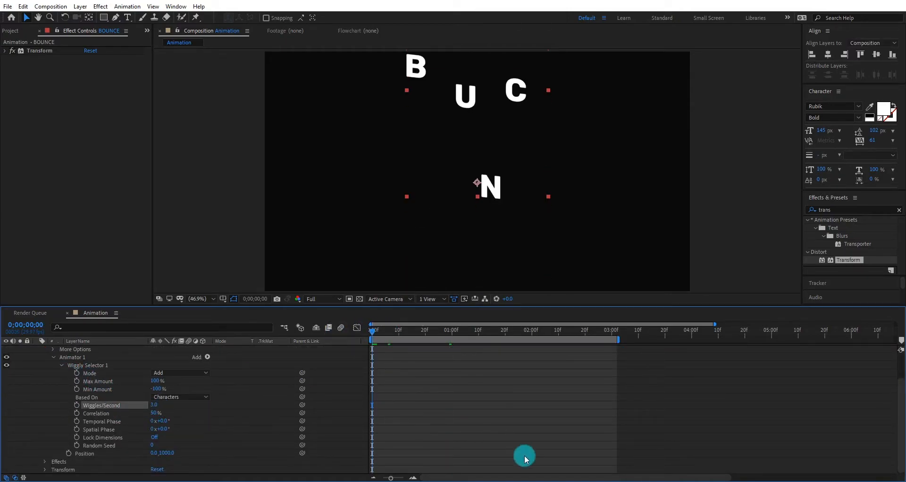
{"action": "left_click", "coordinate": [514, 329]}
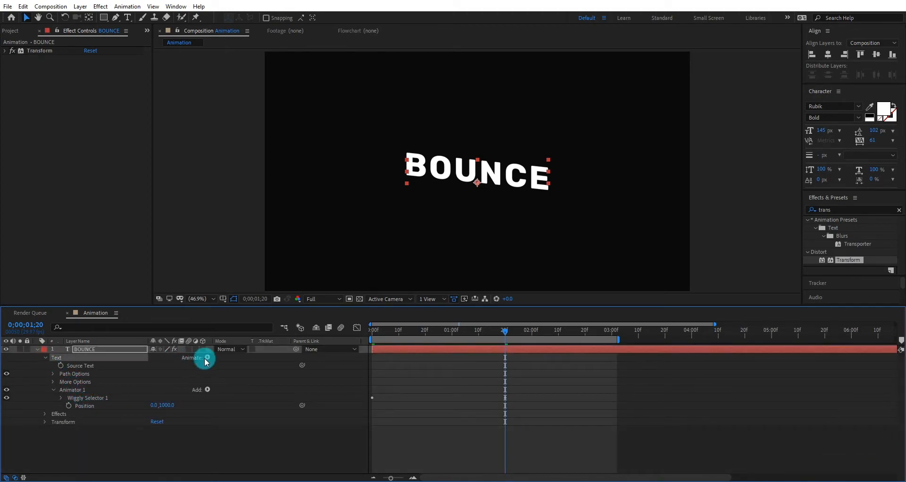
- Add an Opacity animator at 0% with Range Selector offset keyframed 0% to 100%
{"action": "left_click", "coordinate": [207, 359]}
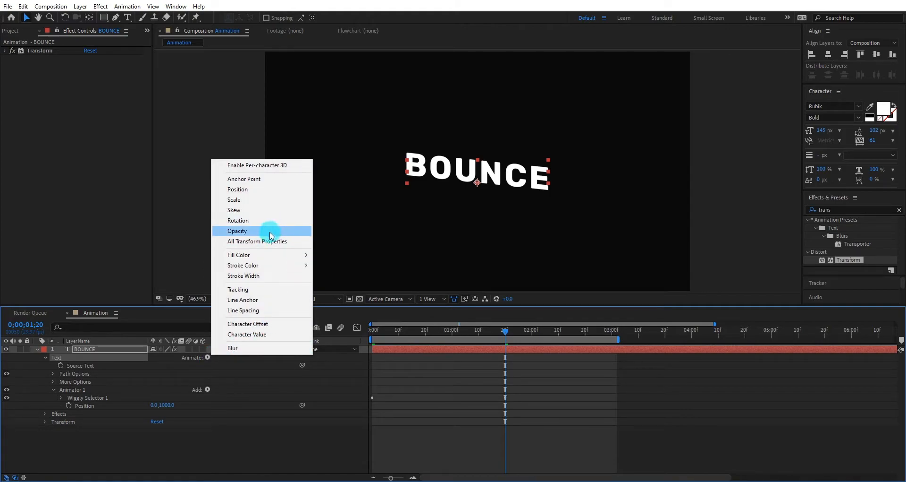
{"action": "left_click", "coordinate": [237, 230]}
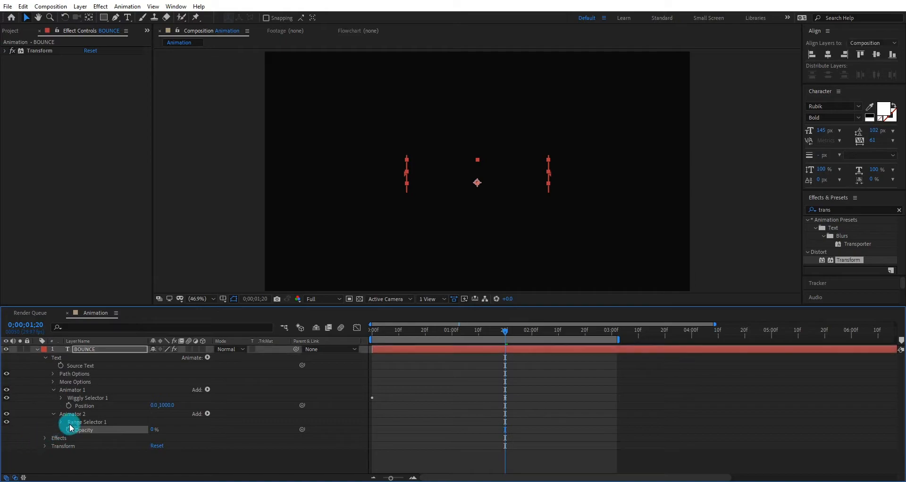
{"action": "left_click", "coordinate": [69, 421]}
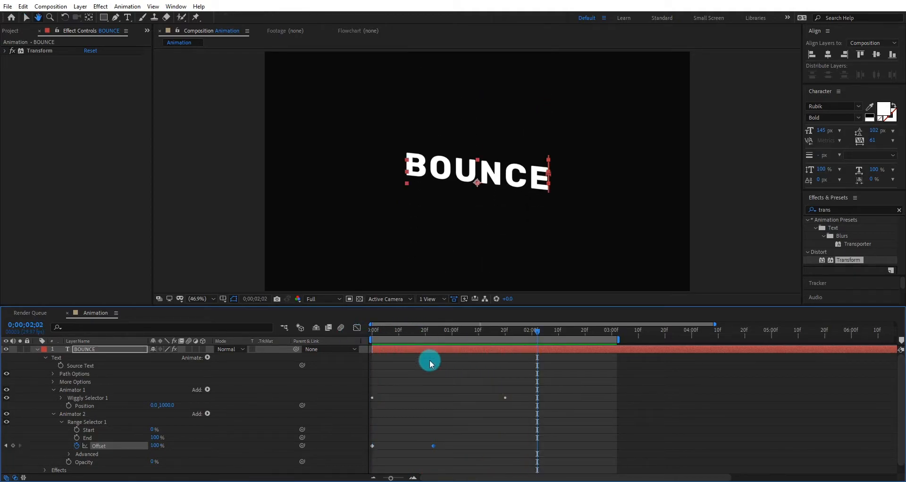
{"action": "left_click", "coordinate": [37, 353]}
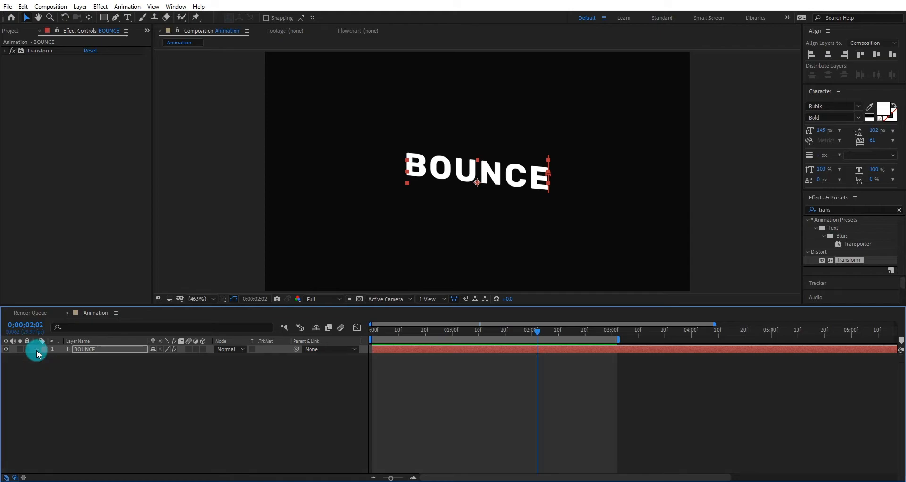
- Easy Ease the Wiggly Max/Min Amount keyframes on BOUNCE
{"action": "key", "text": "u"}
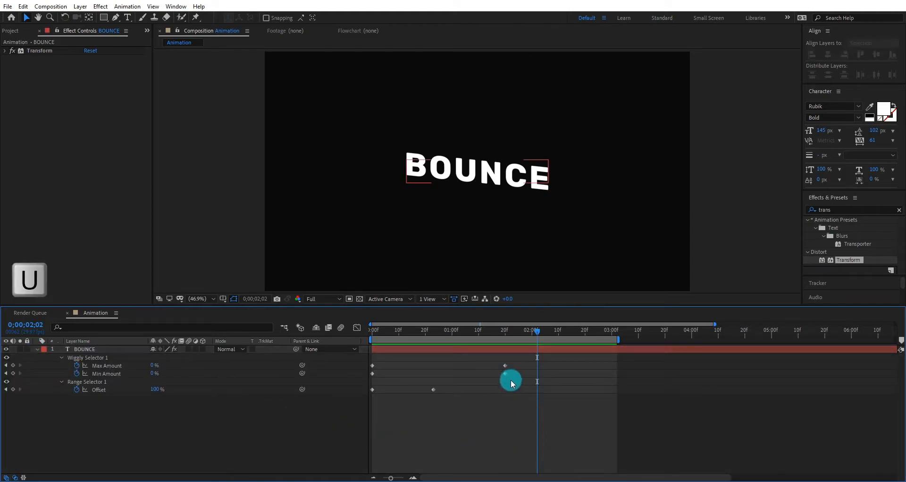
{"action": "left_click", "coordinate": [84, 349]}
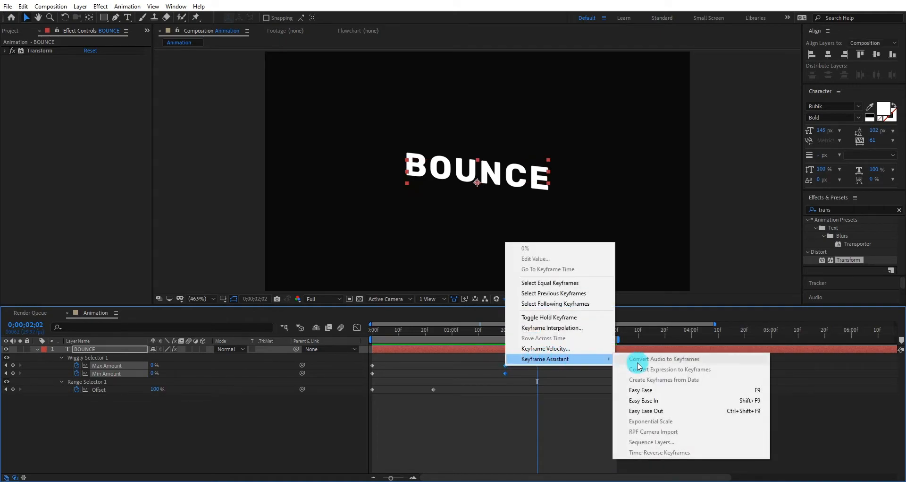
{"action": "left_click", "coordinate": [640, 390]}
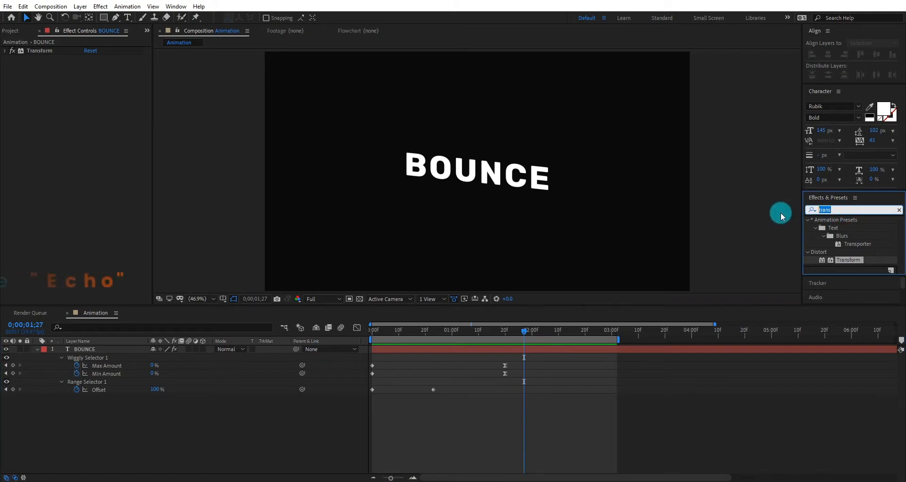
- Apply Echo with 50 echoes and -0.001 s echo time, previewing the trails
{"action": "type", "text": "echo"}
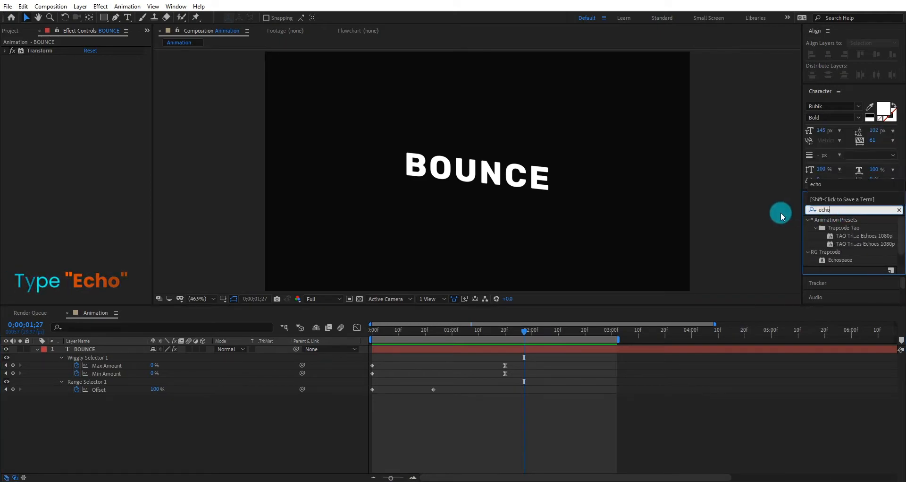
{"action": "double_click", "coordinate": [834, 262]}
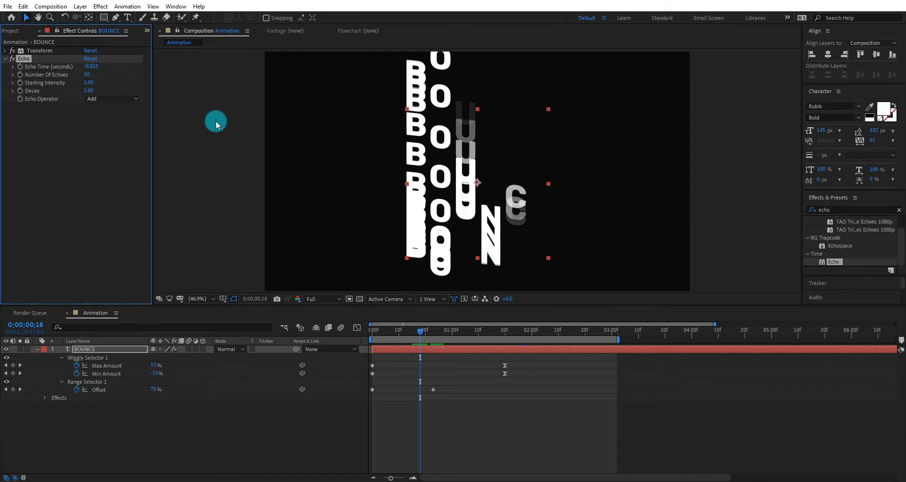
{"action": "double_click", "coordinate": [91, 66]}
{"action": "type", "text": "-0.001"}
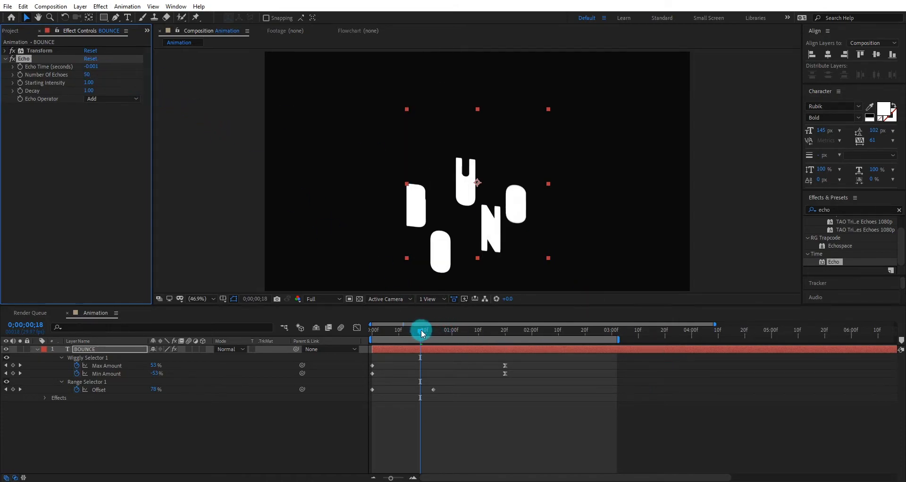
{"action": "left_click_drag", "start_coordinate": [421, 330], "coordinate": [463, 330]}
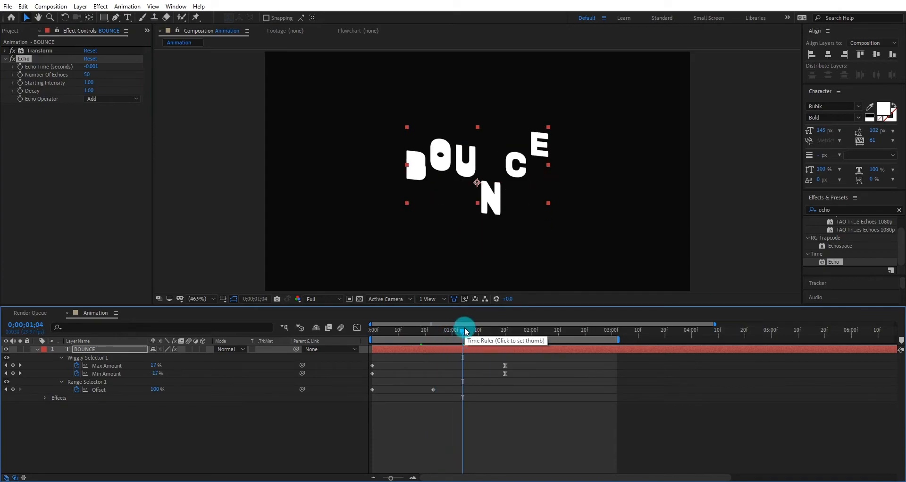
- Apply a Fill effect coloured orange to the BOUNCE trails
{"action": "left_click", "coordinate": [462, 330]}
{"action": "type", "text": "f"}
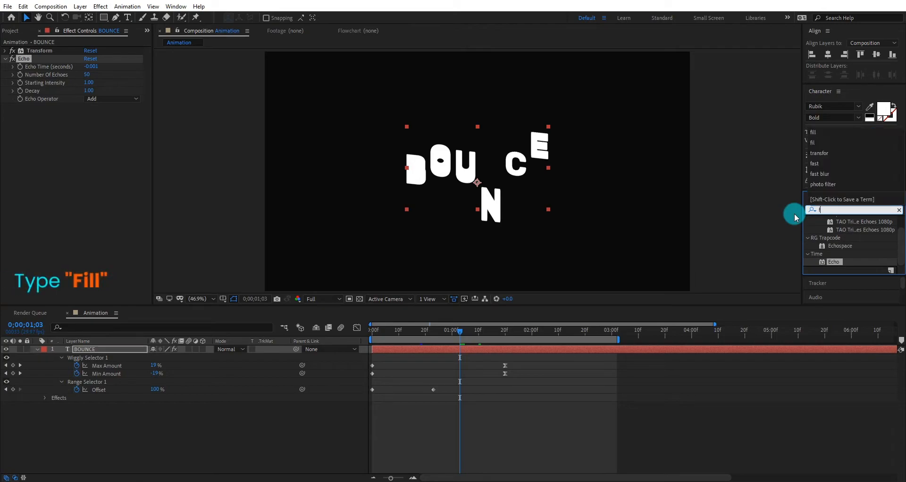
{"action": "type", "text": "ill"}
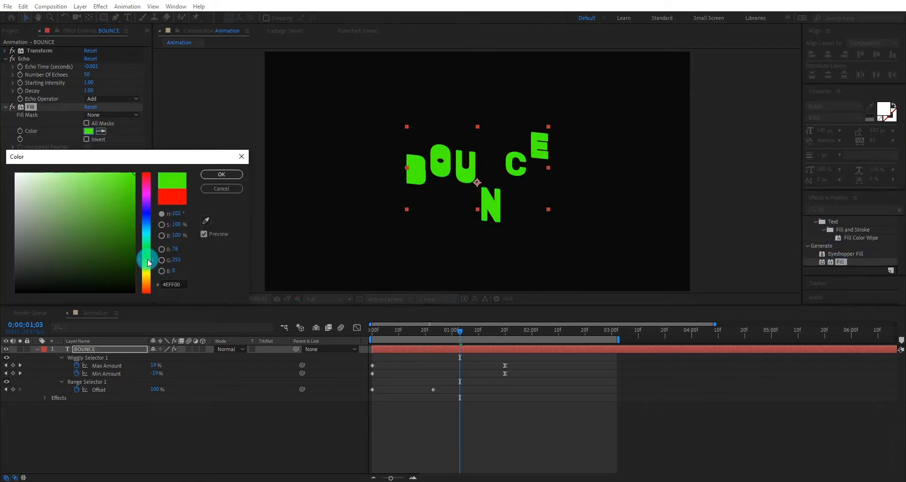
{"action": "left_click", "coordinate": [221, 174]}
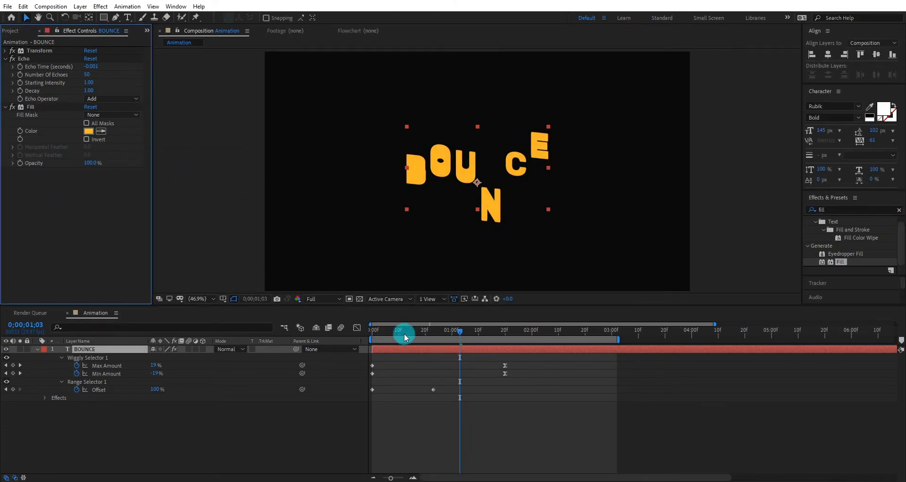
- Apply CC Composite so the white letters sit over the orange trails
{"action": "left_click", "coordinate": [422, 329]}
{"action": "type", "text": "cc"}
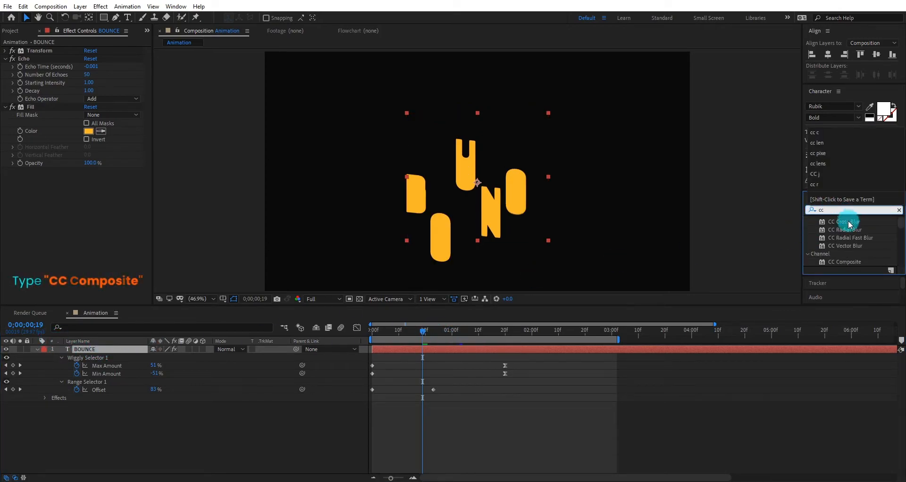
{"action": "double_click", "coordinate": [846, 261]}
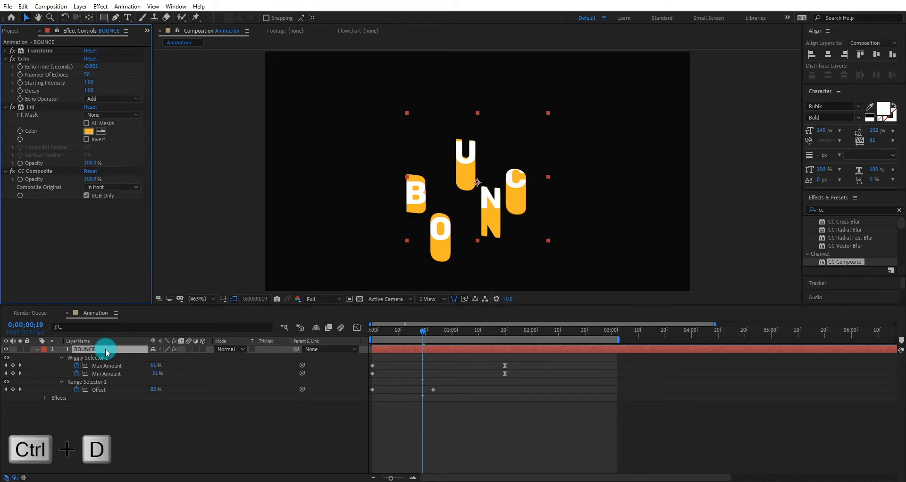
- Duplicate BOUNCE into copies and move to frame 11 of the animation
{"action": "key", "text": "ctrl+d"}
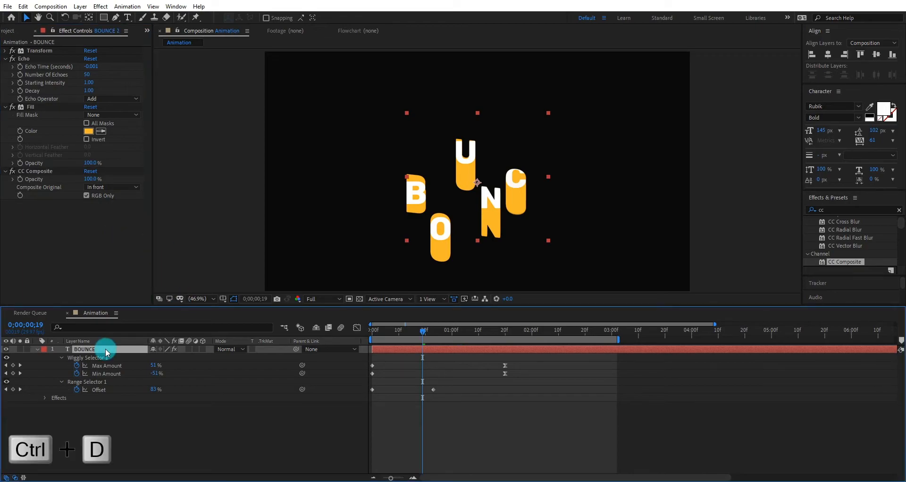
{"action": "key", "text": "ctrl+d"}
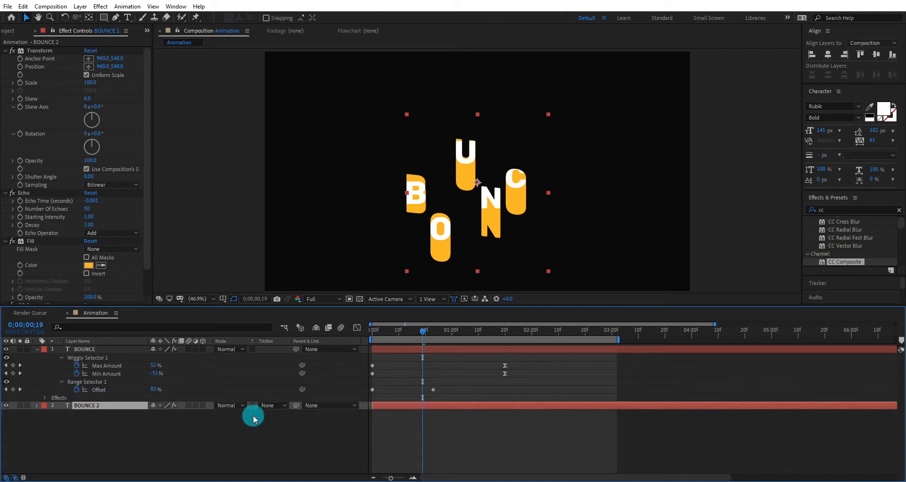
{"action": "left_click", "coordinate": [375, 330]}
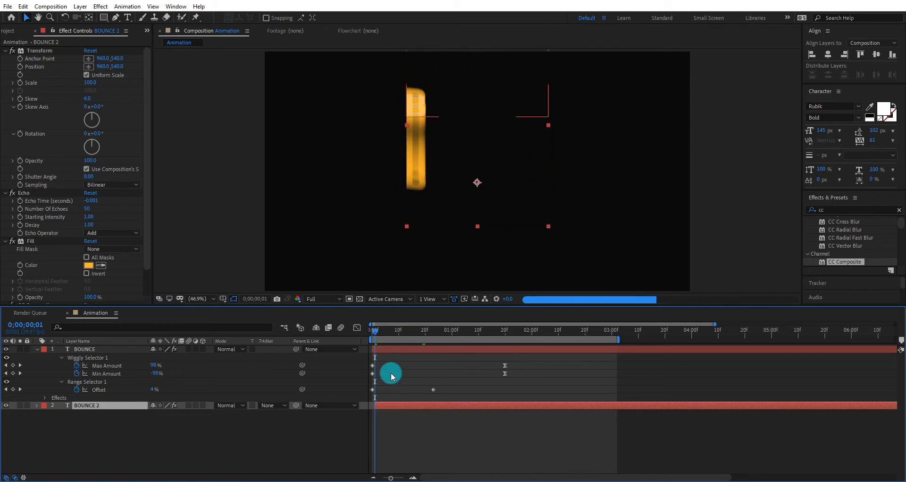
{"action": "left_click_drag", "start_coordinate": [375, 330], "coordinate": [402, 330]}
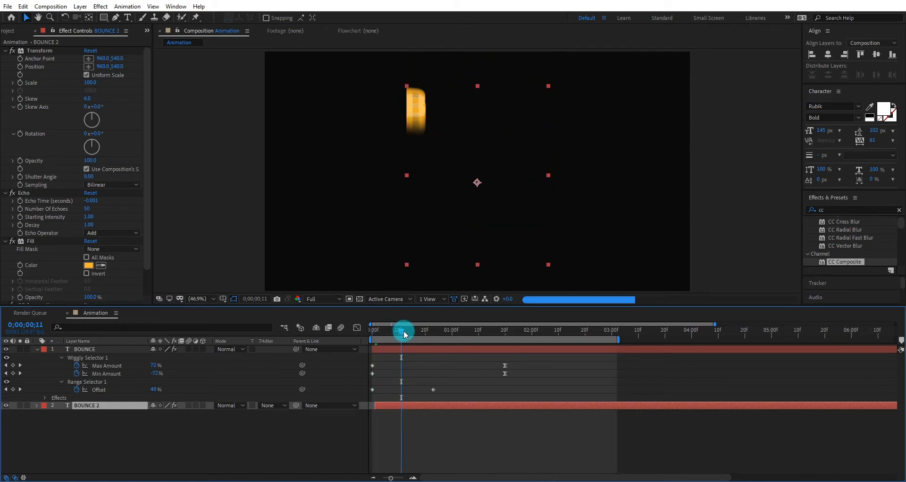
- Set the BOUNCE copy's Fill colour to purple
{"action": "left_click", "coordinate": [89, 264]}
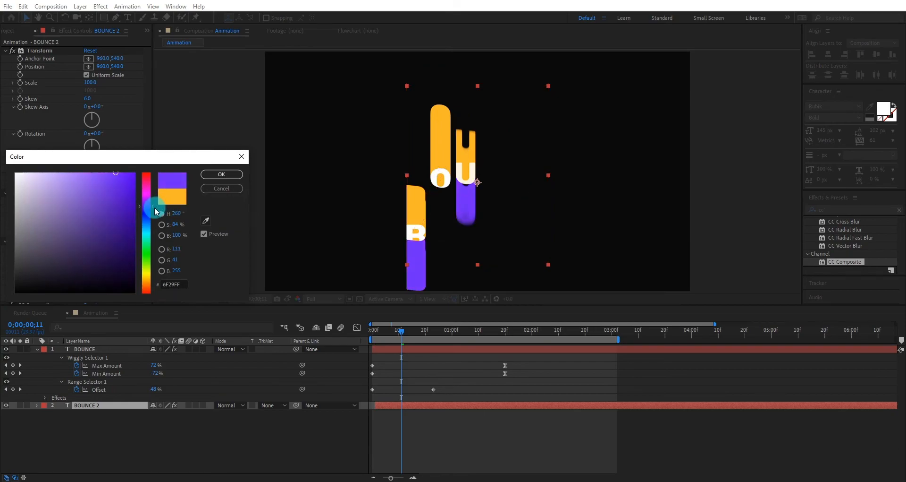
{"action": "left_click", "coordinate": [221, 174]}
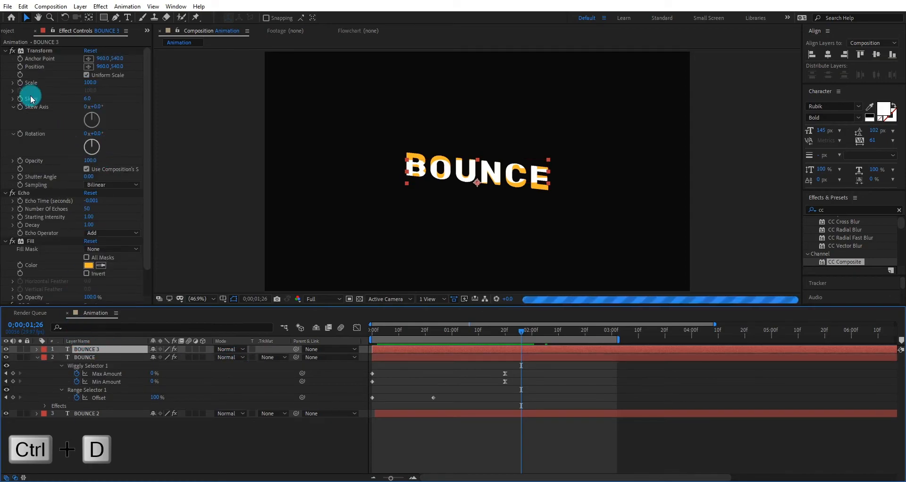
- Collapse BOUNCE 3's effects and keyframe its Opacity while previewing the layered copies
{"action": "left_click", "coordinate": [6, 50]}
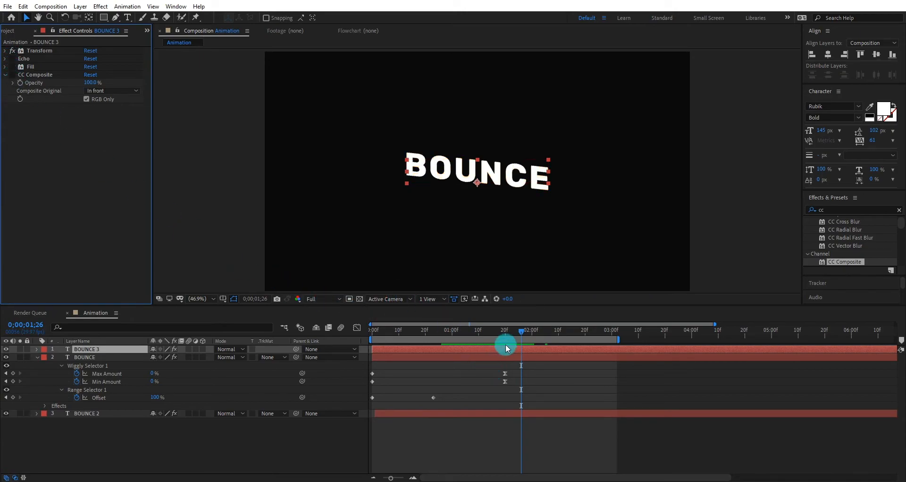
{"action": "left_click_drag", "start_coordinate": [506, 330], "coordinate": [571, 329]}
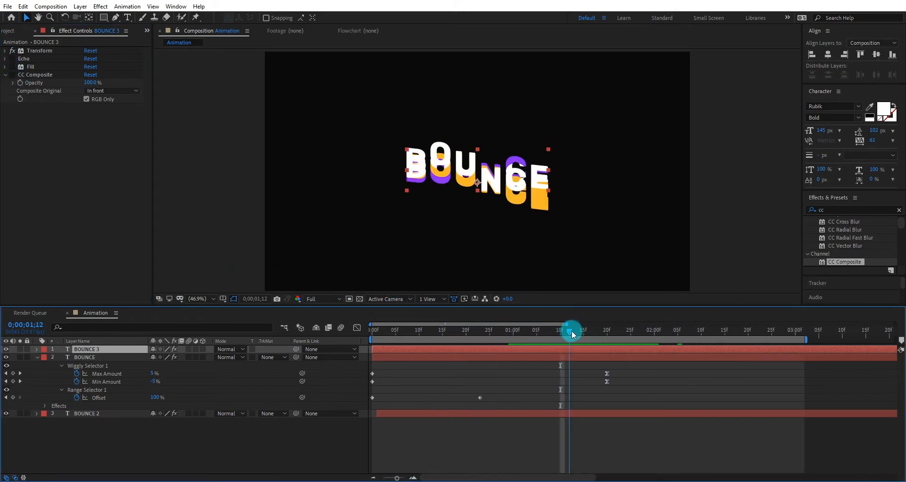
{"action": "left_click_drag", "start_coordinate": [572, 332], "coordinate": [551, 331]}
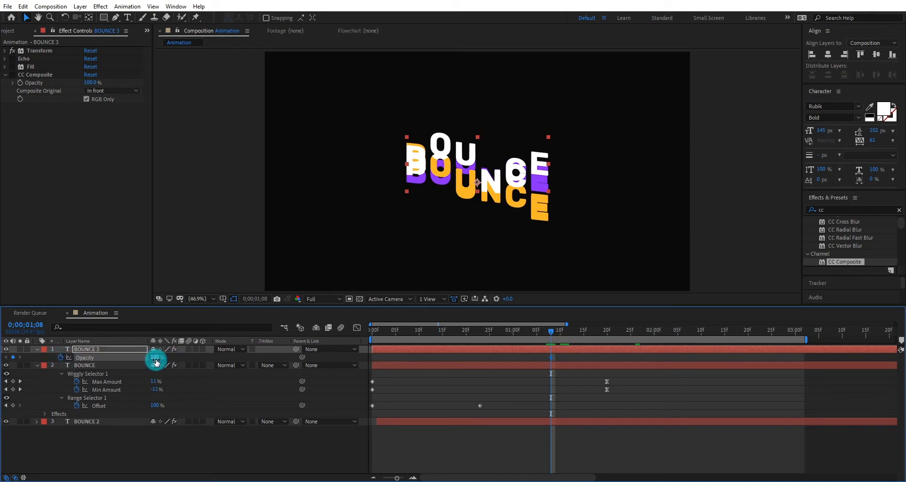
{"action": "left_click_drag", "start_coordinate": [550, 329], "coordinate": [574, 330]}
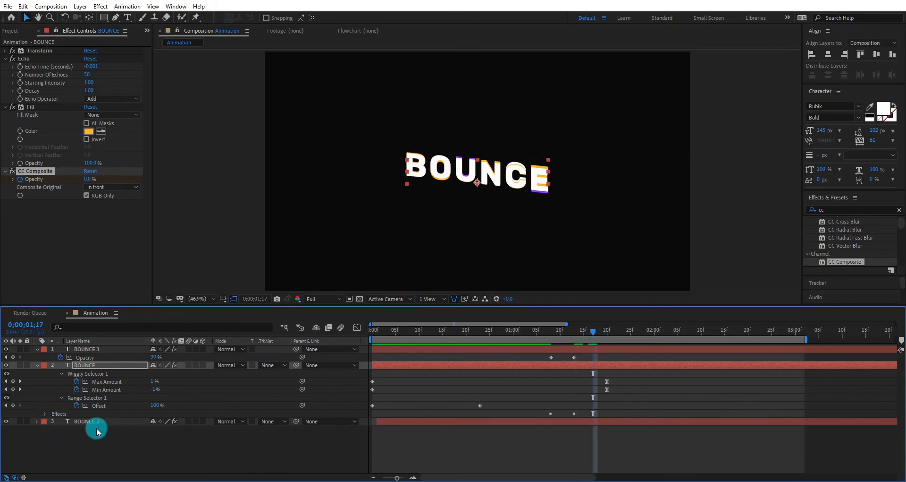
{"action": "left_click", "coordinate": [87, 421]}
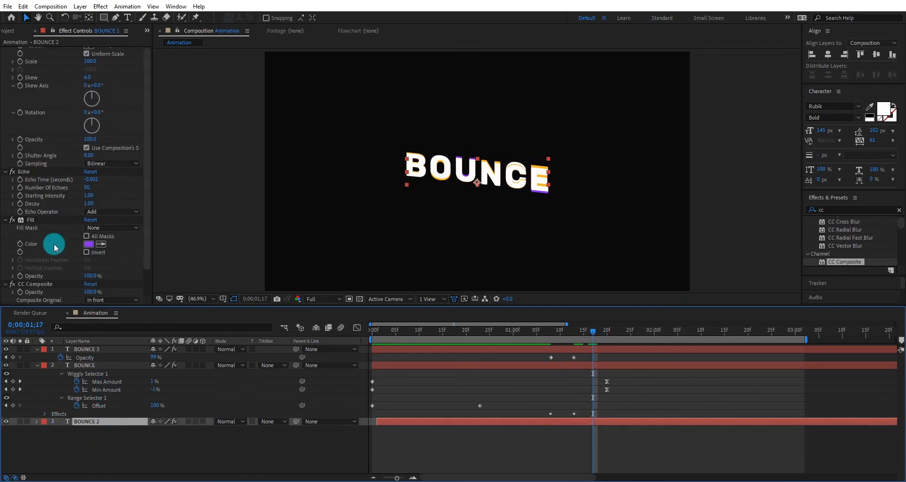
{"action": "scroll", "scroll_direction": "down", "scroll_amount": 3}
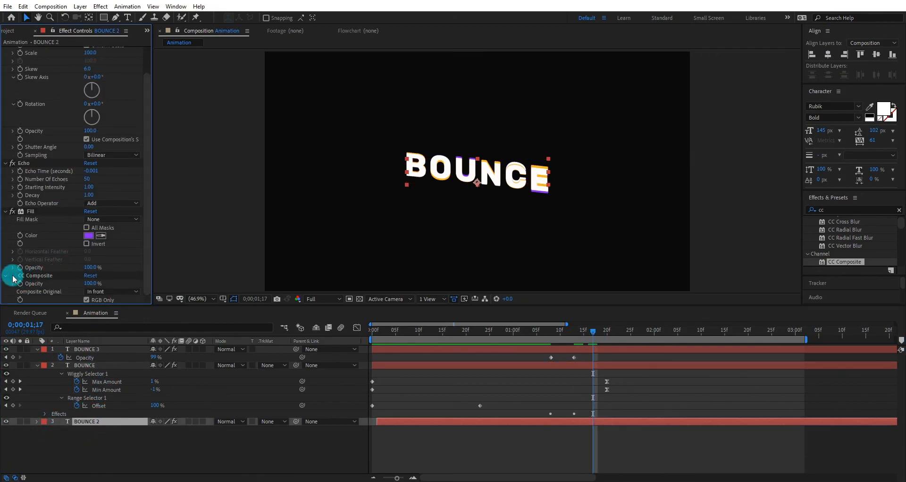
{"action": "left_click", "coordinate": [84, 364]}
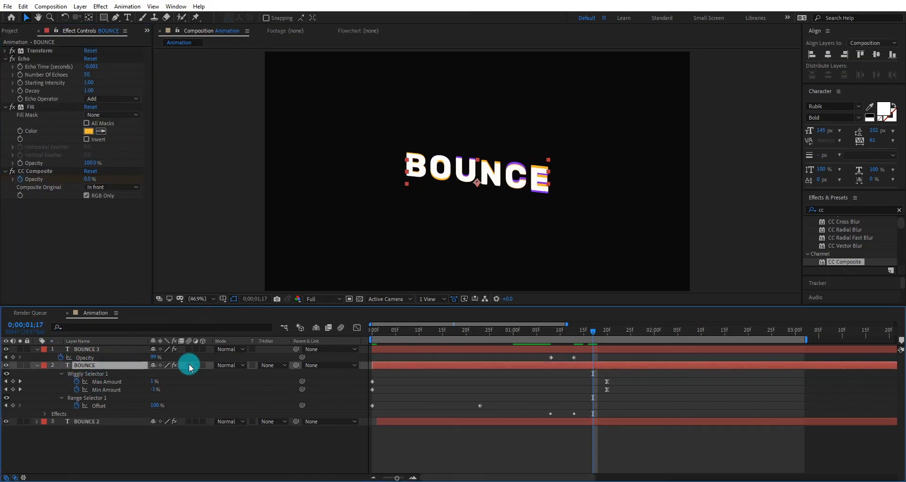